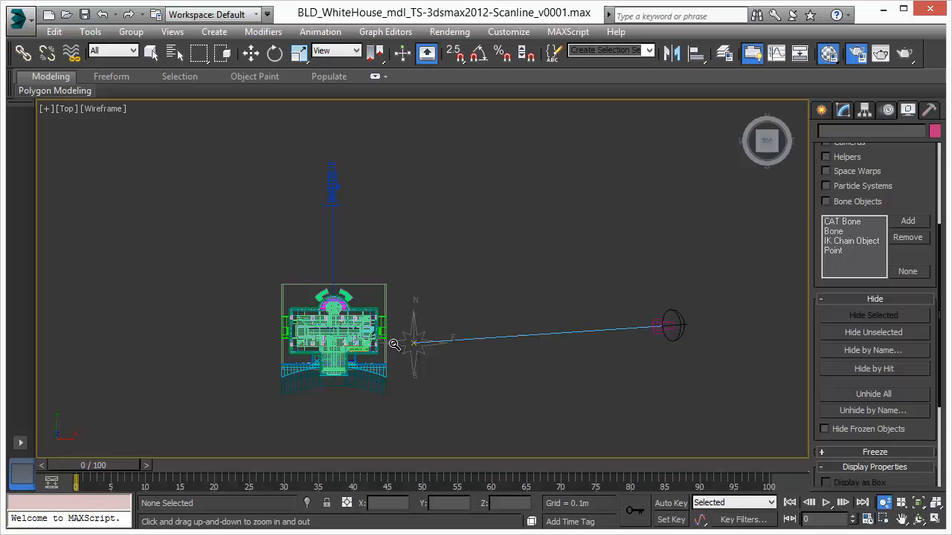
Bring up the moskitoRender Render Setup after zooming around the White House floor plan.
drag(394, 345, 345, 158)
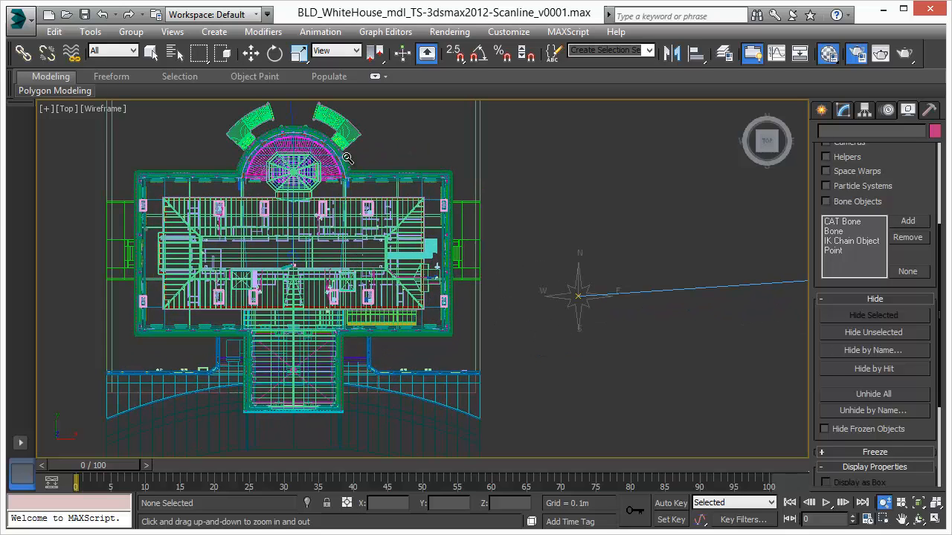
mouse_move(337, 366)
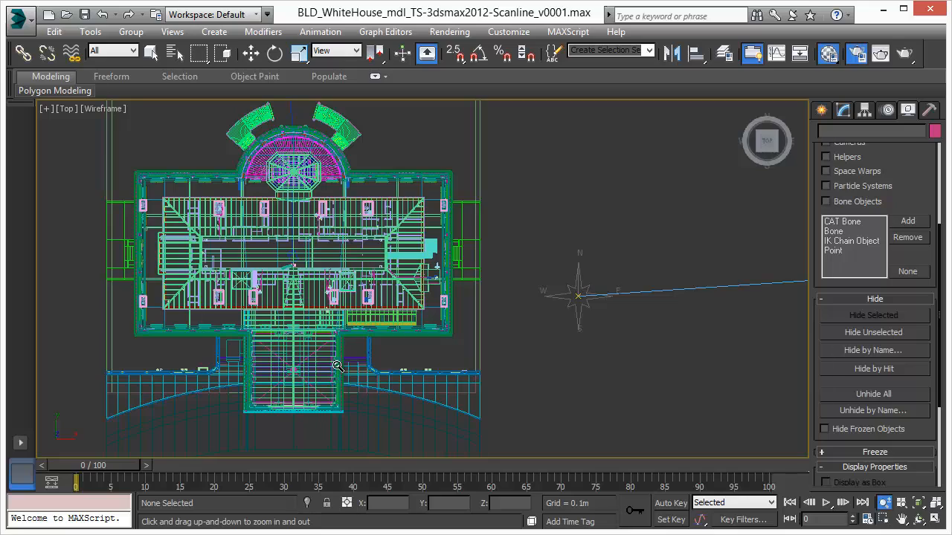
mouse_move(336, 365)
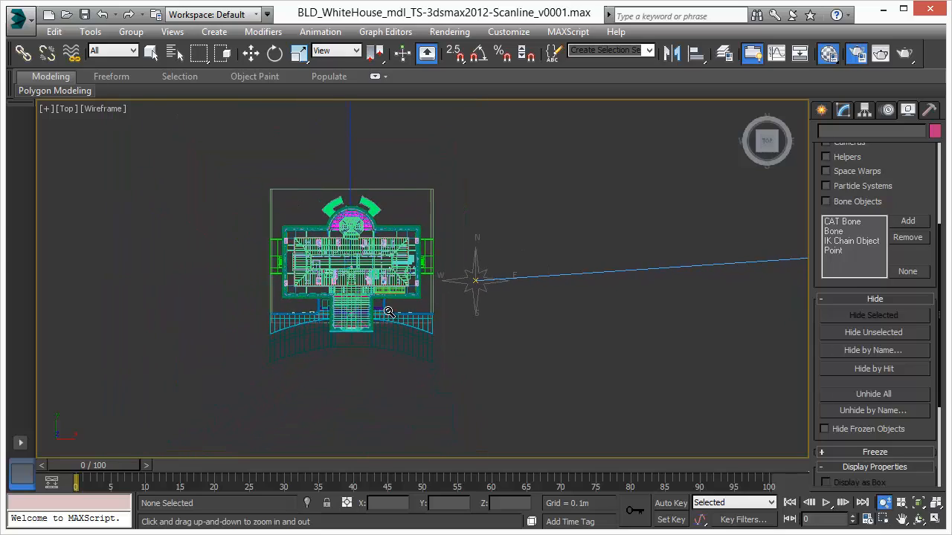
drag(387, 311, 428, 345)
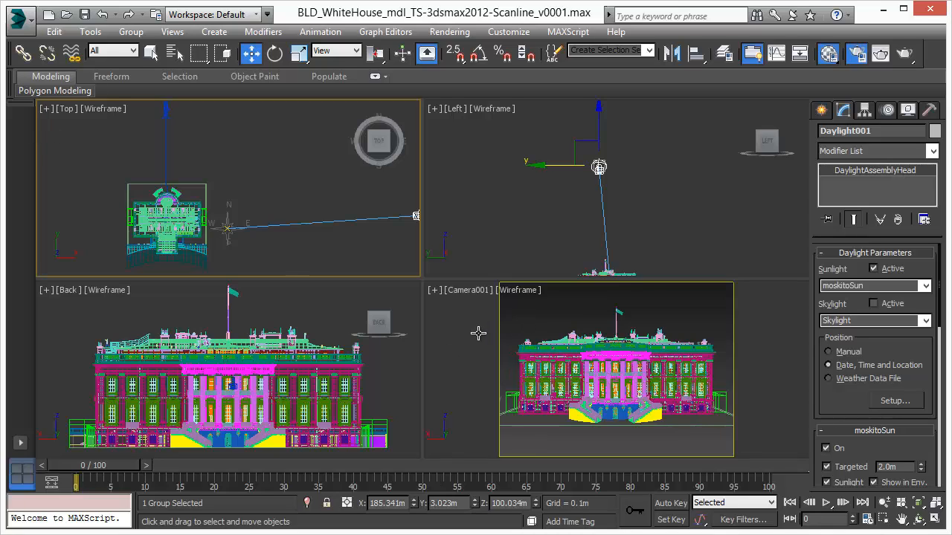
click(470, 321)
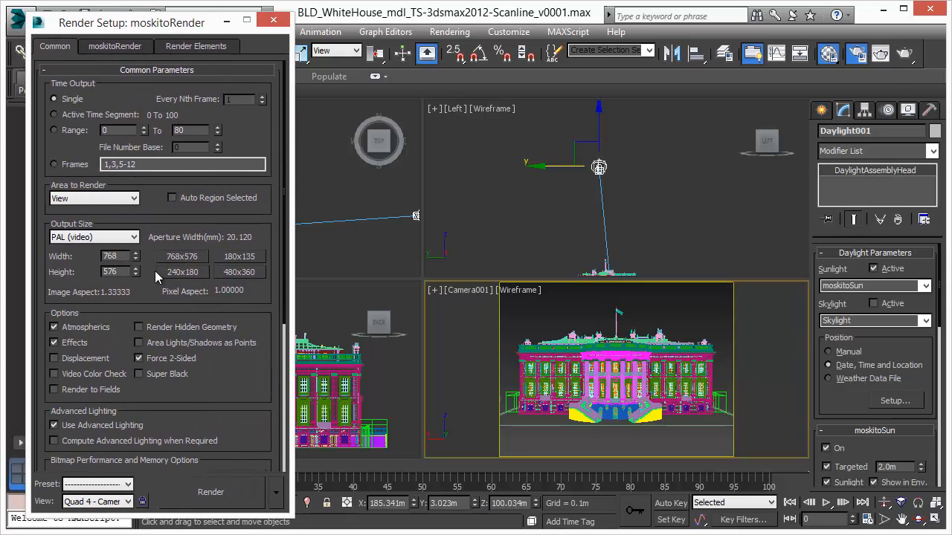
Start a production render of the Camera001 view in the frame buffer.
click(211, 491)
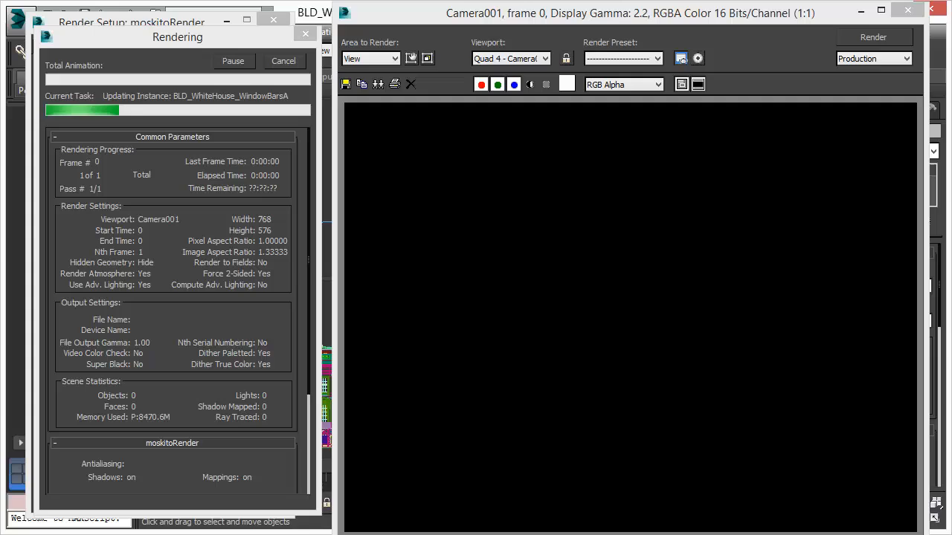
mouse_move(56, 408)
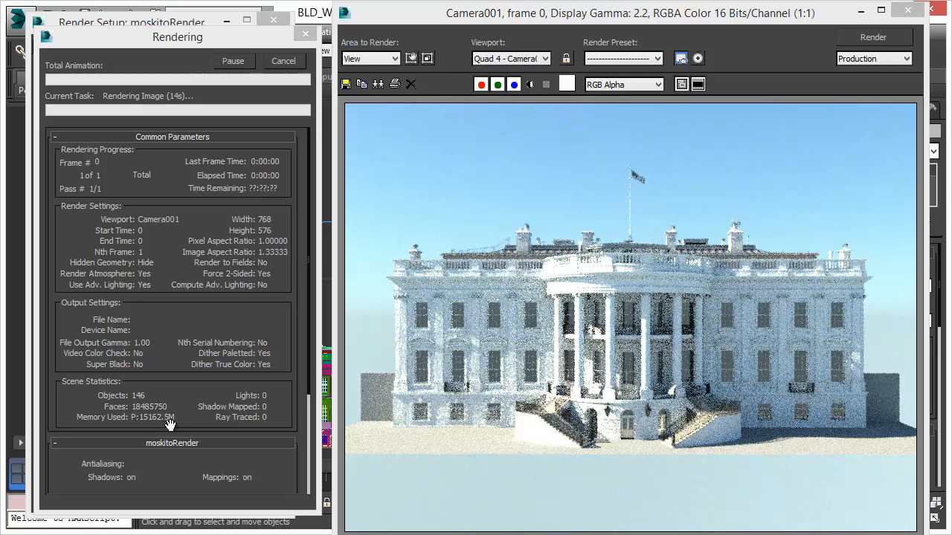
mouse_move(647, 404)
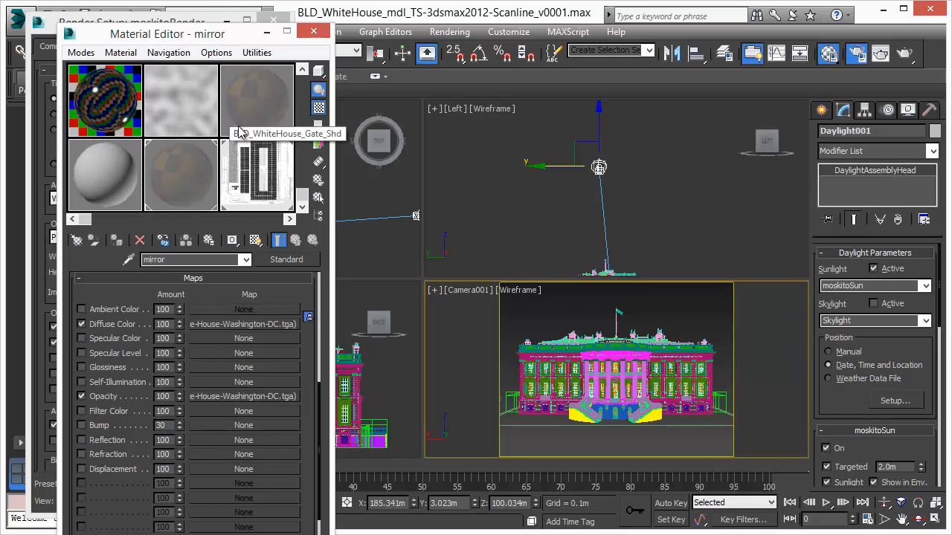
Show the BLD_WhiteHouse_Gate_Shd multi/sub-object material with its two sub-materials.
click(285, 259)
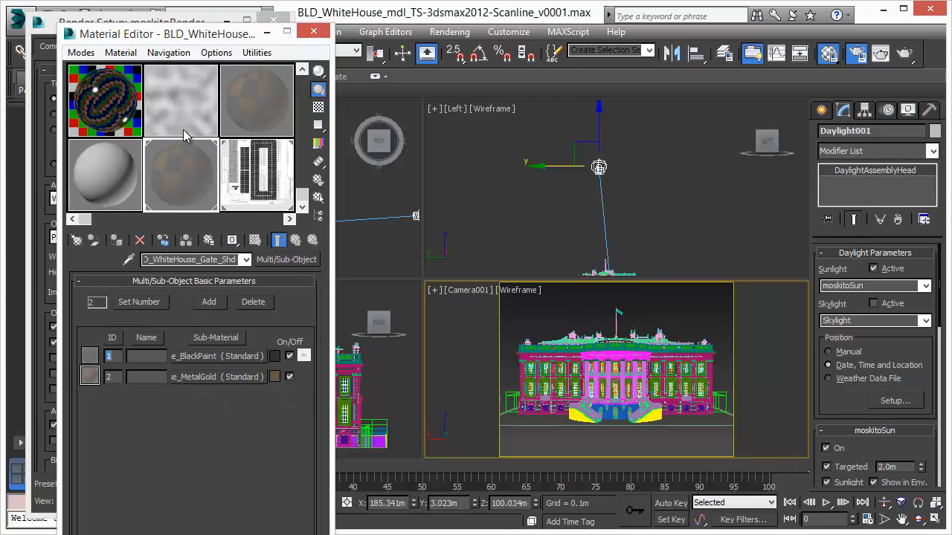
mouse_move(207, 152)
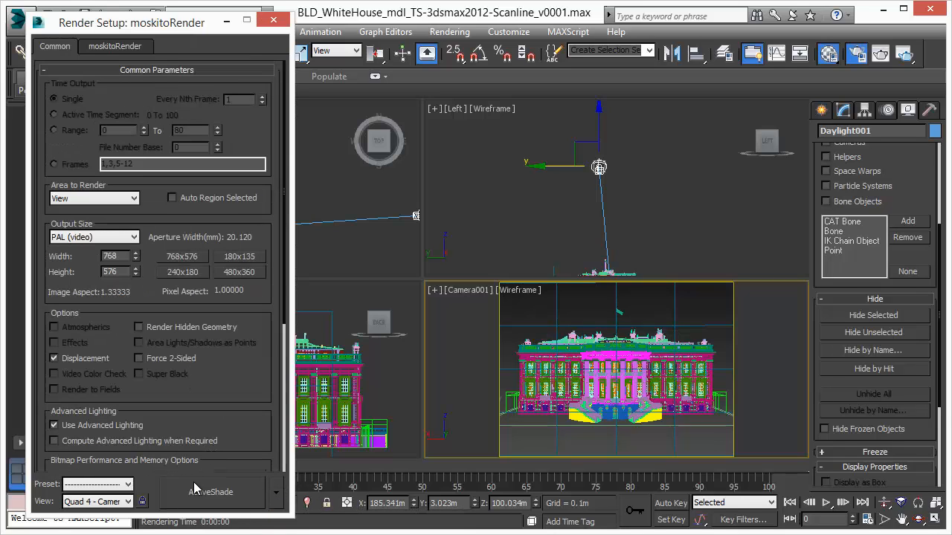
Launch the ActiveShade interactive render of the White House, then return to the Material Editor.
click(211, 492)
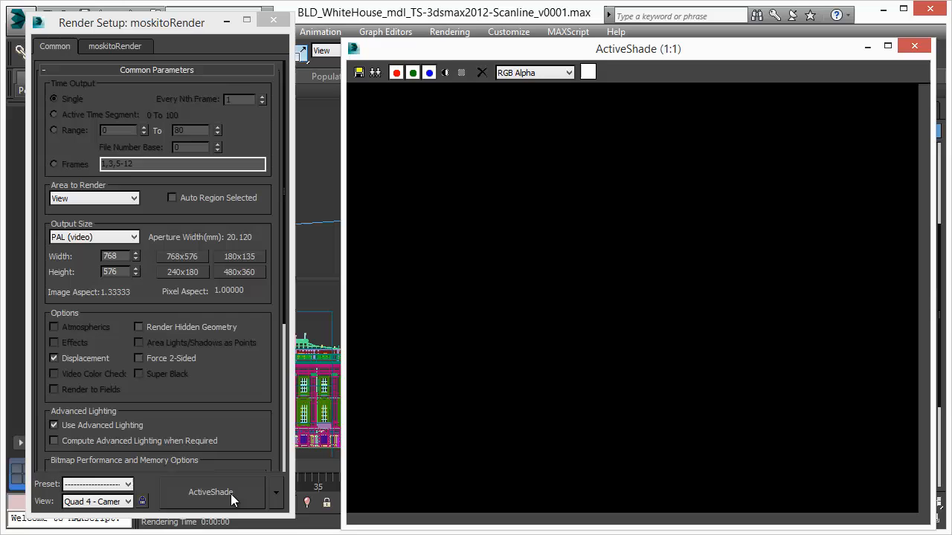
click(211, 491)
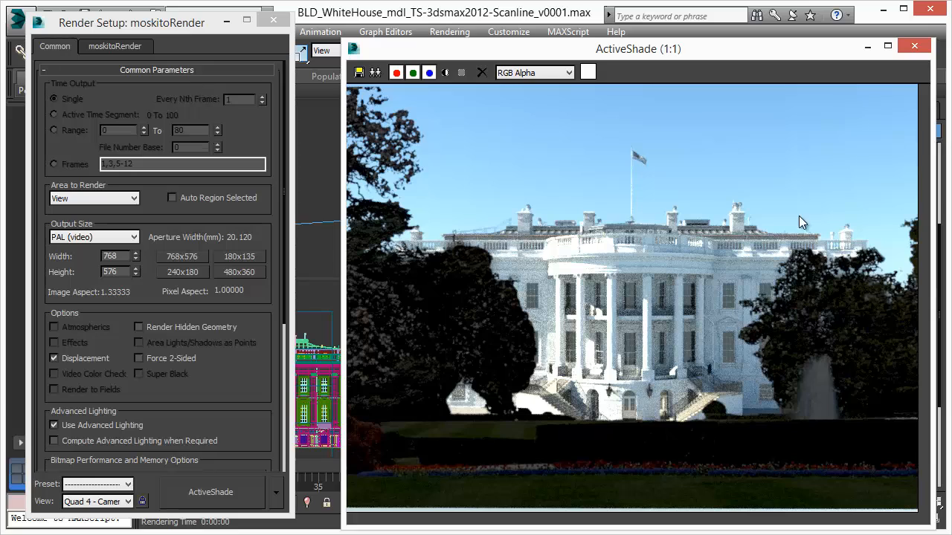
mouse_move(870, 393)
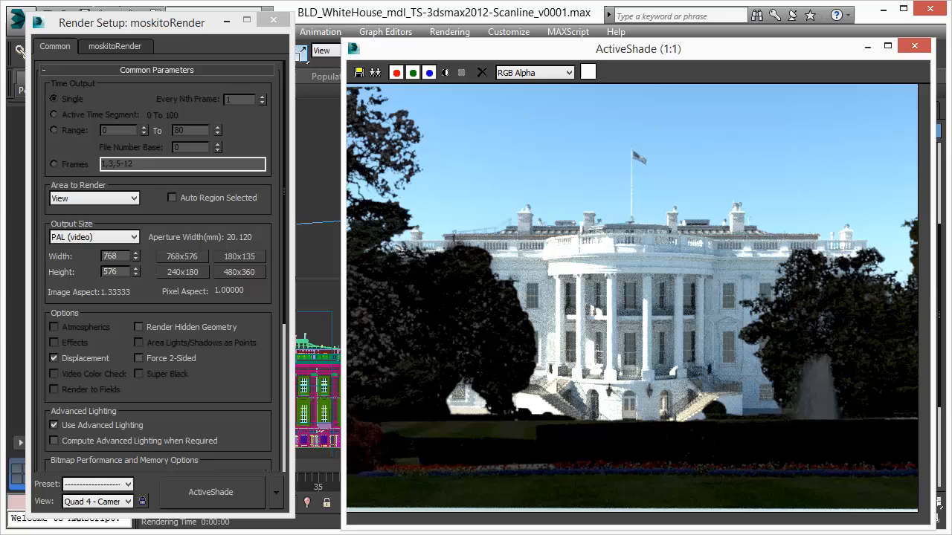
click(272, 20)
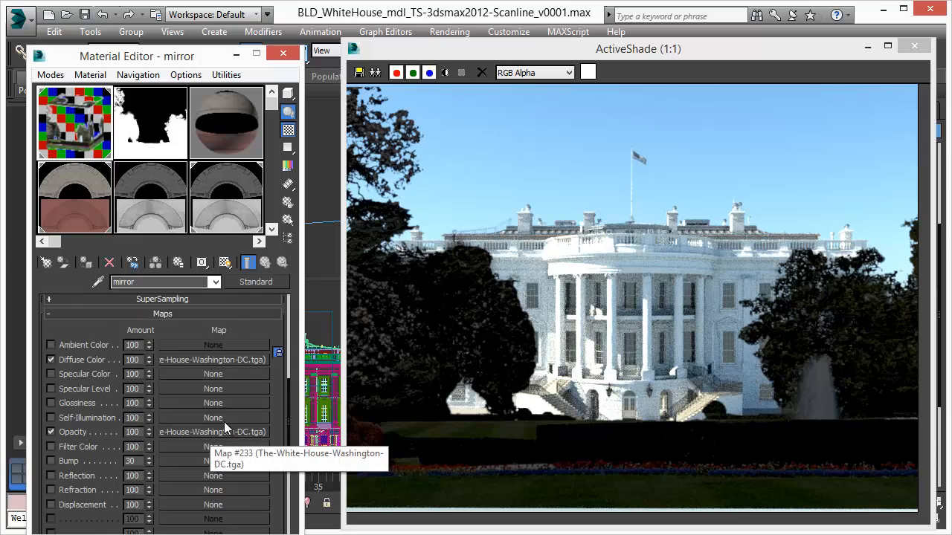
mouse_move(450, 339)
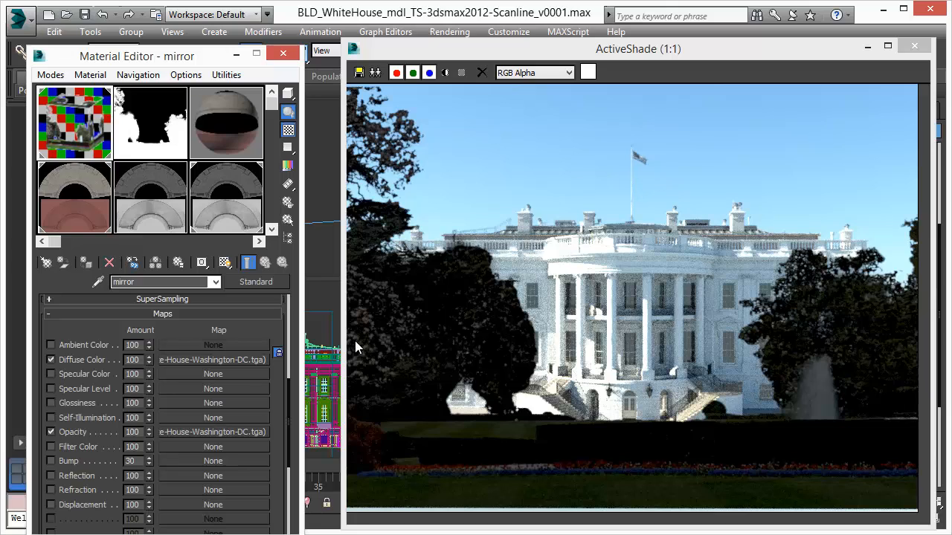
Raise the mirror material's diffuse White House photo map Output Amount to 10.0.
click(212, 359)
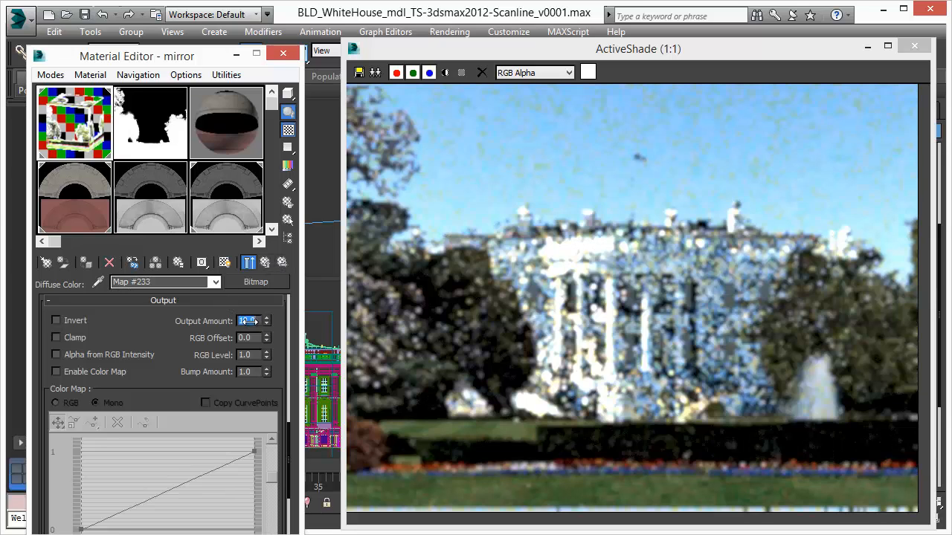
text(10.0)
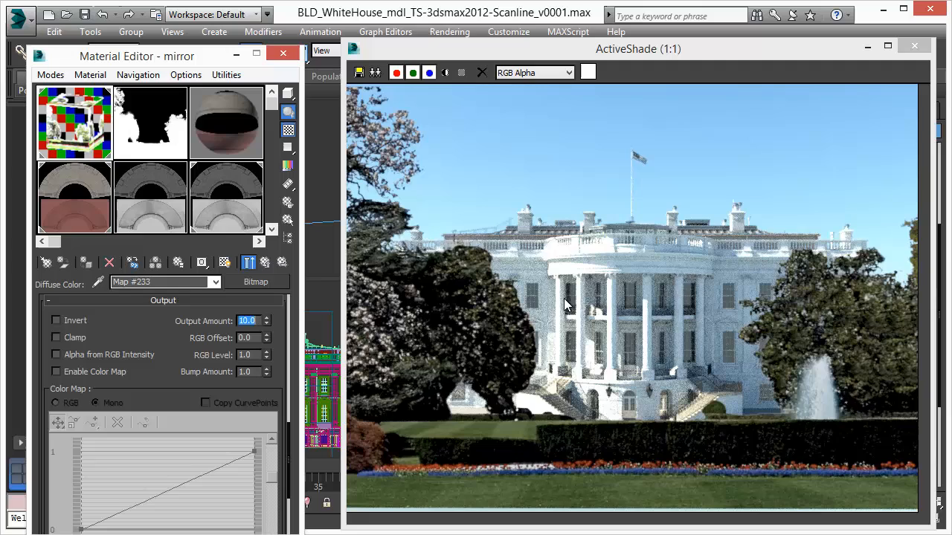
mouse_move(574, 177)
text(15)
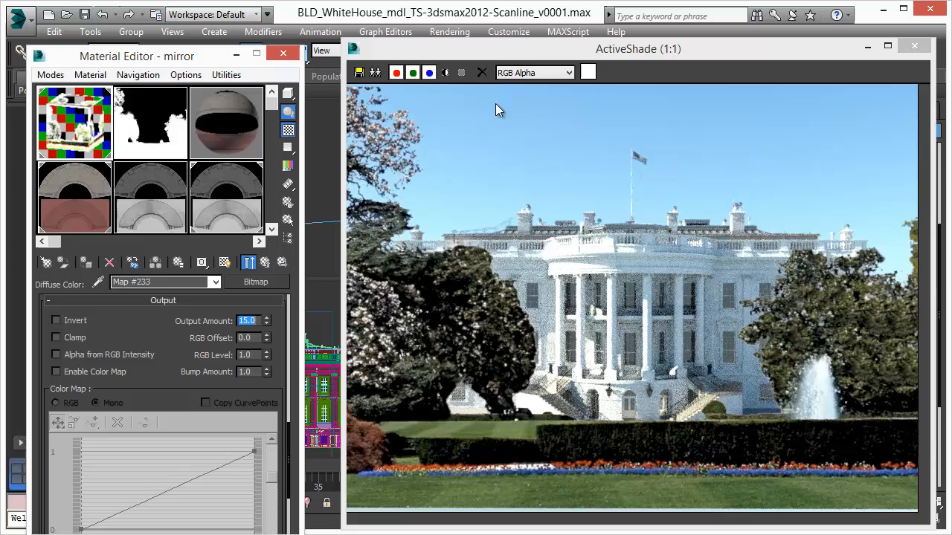
mouse_move(509, 141)
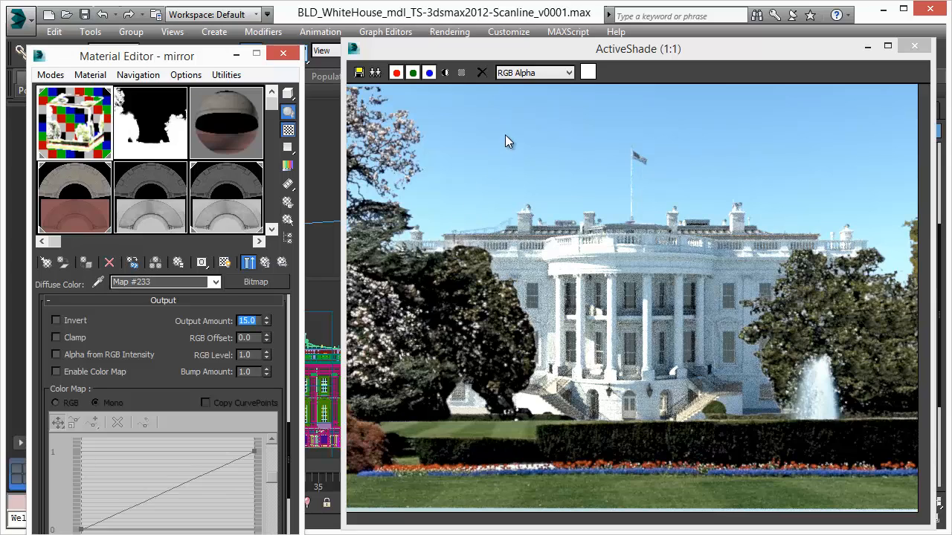
mouse_move(518, 221)
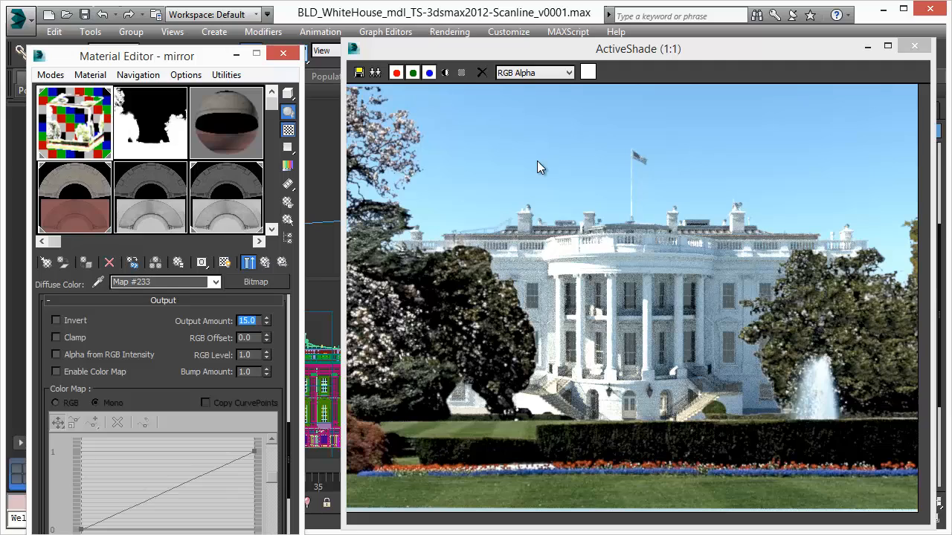
mouse_move(509, 170)
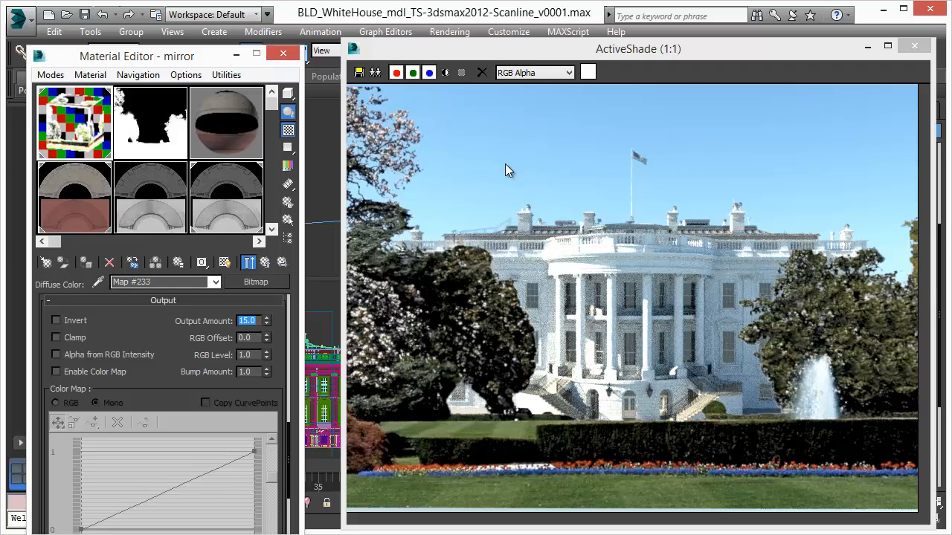
mouse_move(726, 220)
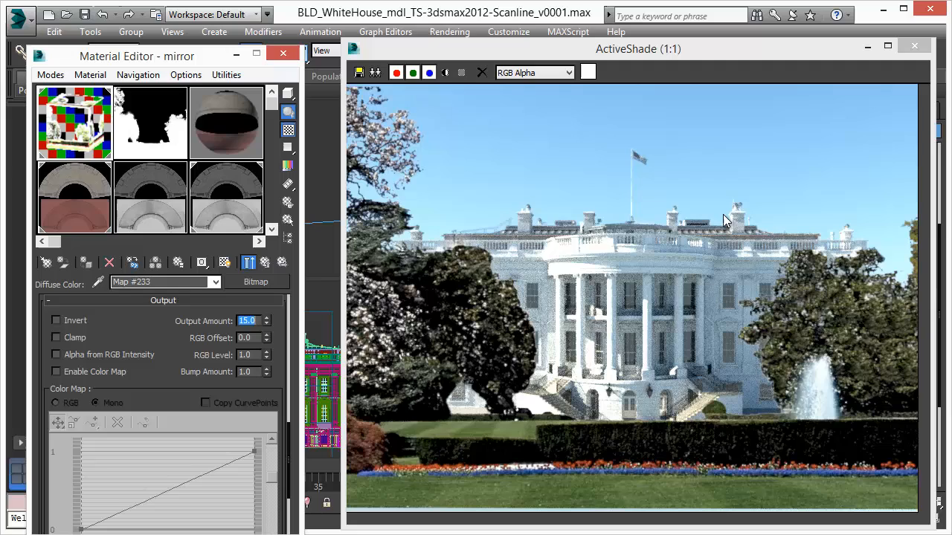
mouse_move(637, 226)
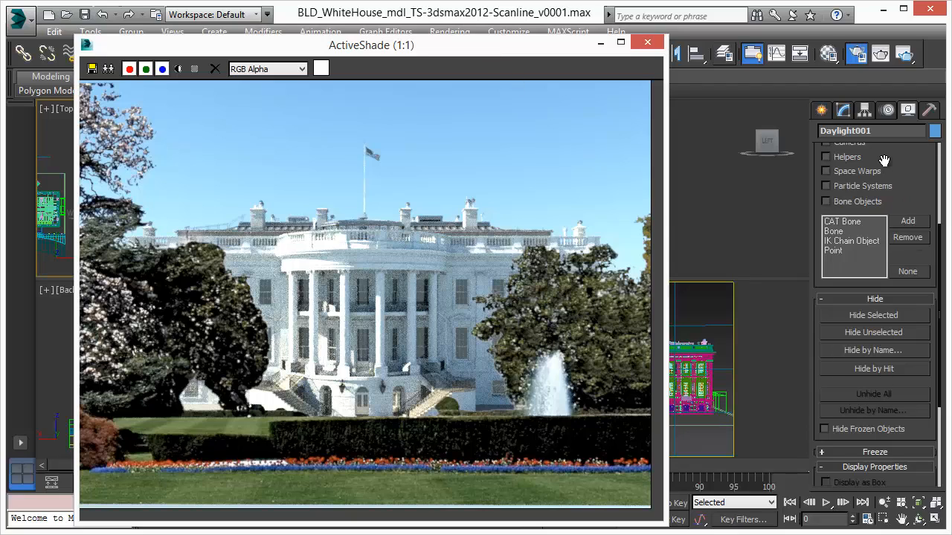
Inspect the daylight ActiveShade render of the White House and close its preview window.
click(843, 110)
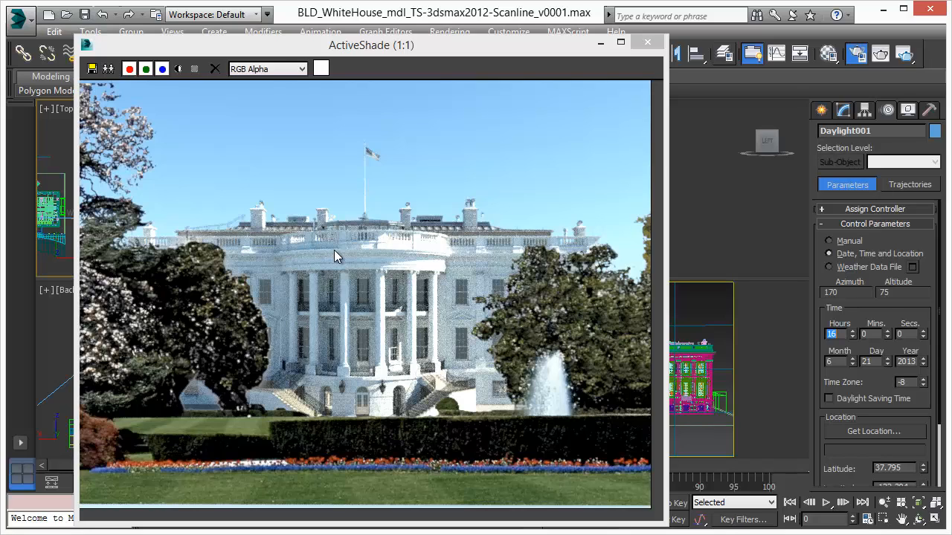
mouse_move(518, 350)
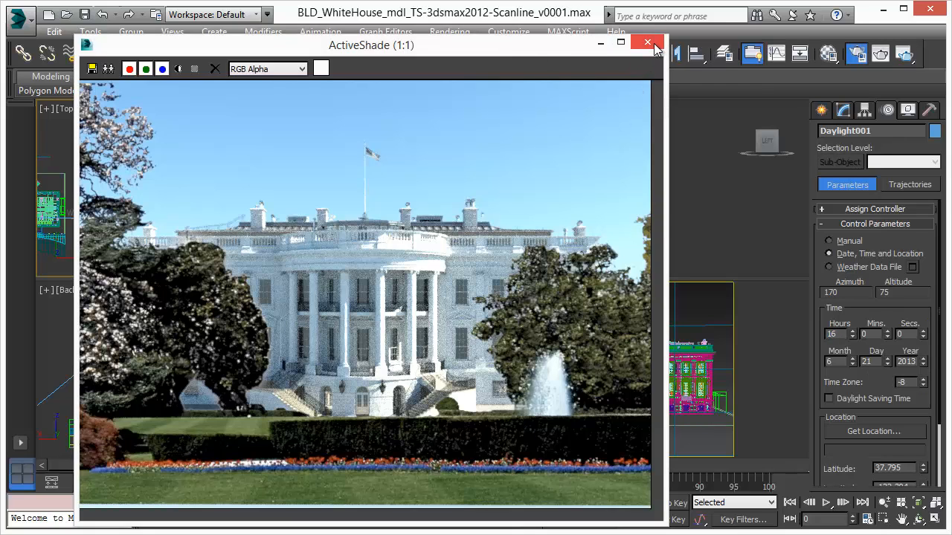
click(645, 41)
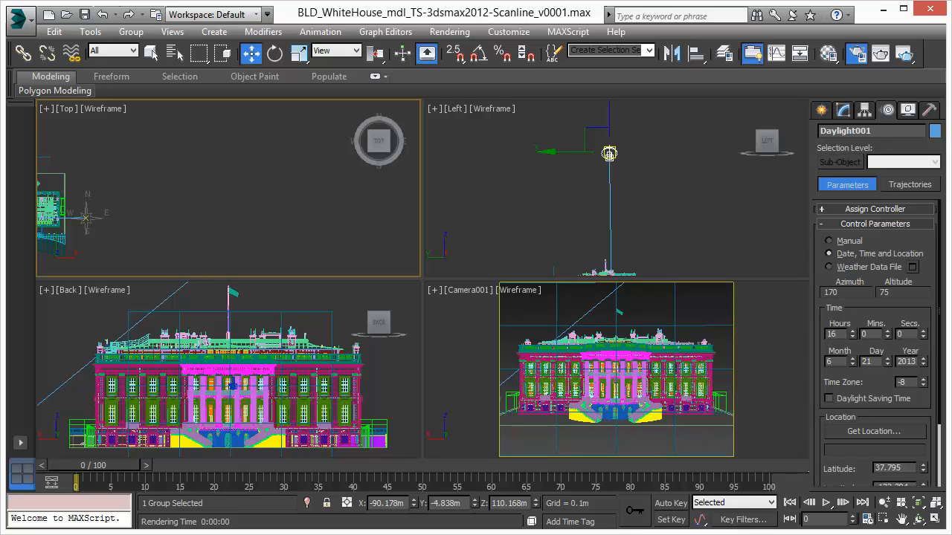
Load abix-fall-splineIK.max, confirm moskitoRender assignment, and play the bone character animation.
click(66, 14)
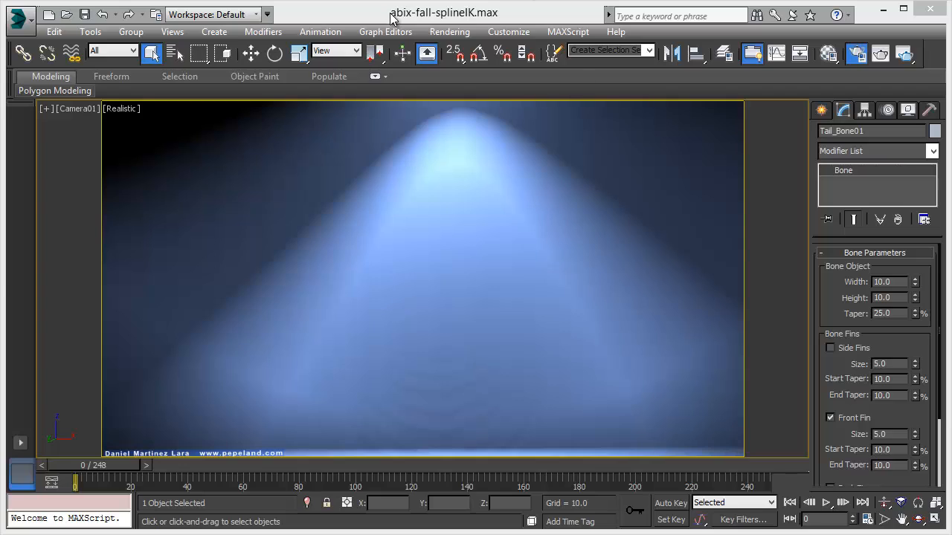
mouse_move(449, 50)
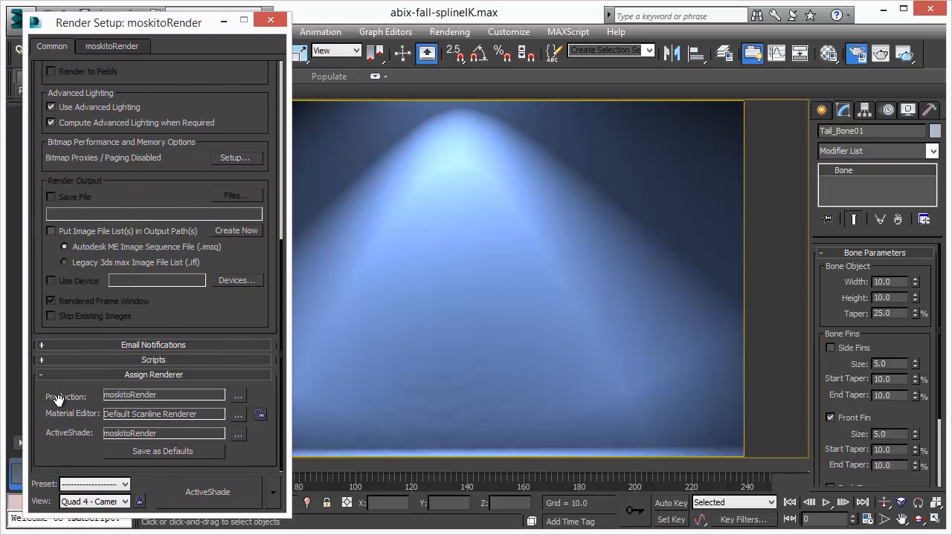
mouse_move(75, 438)
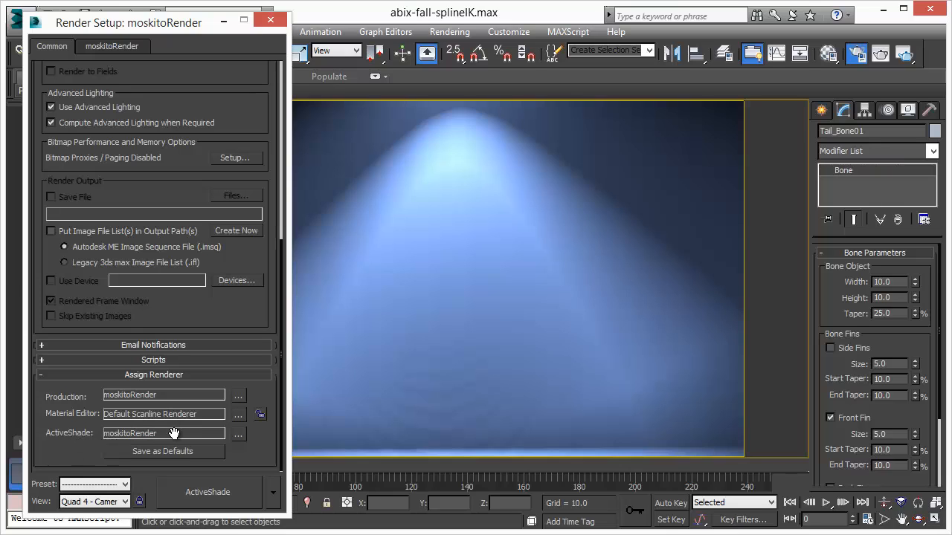
click(271, 19)
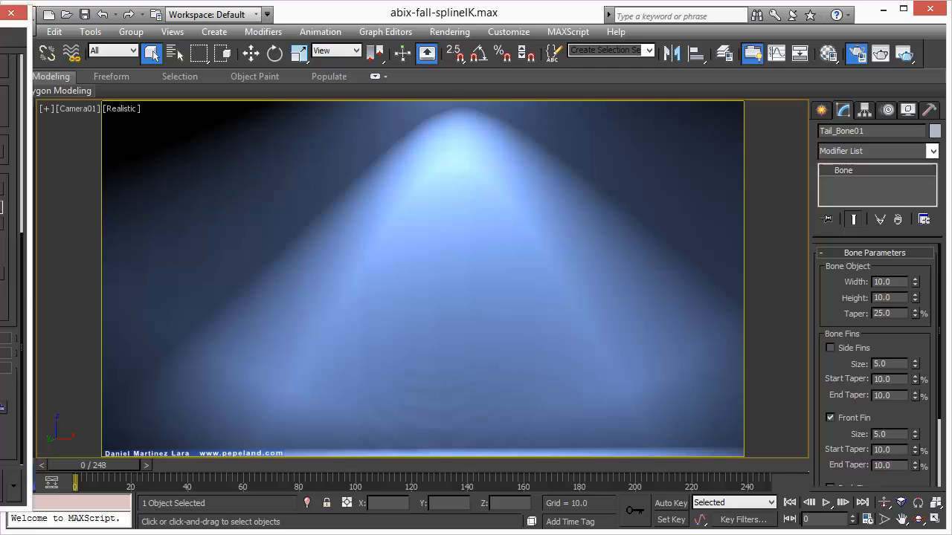
click(842, 503)
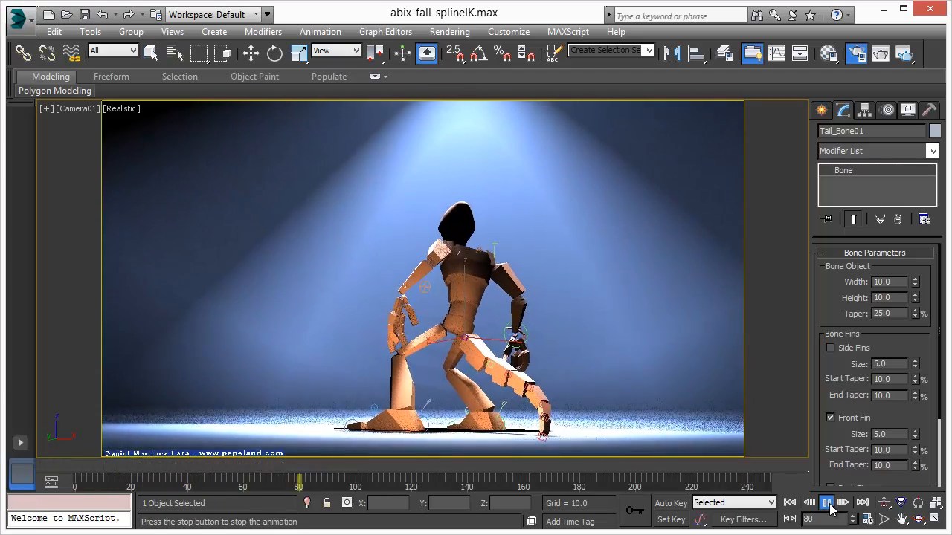
click(827, 503)
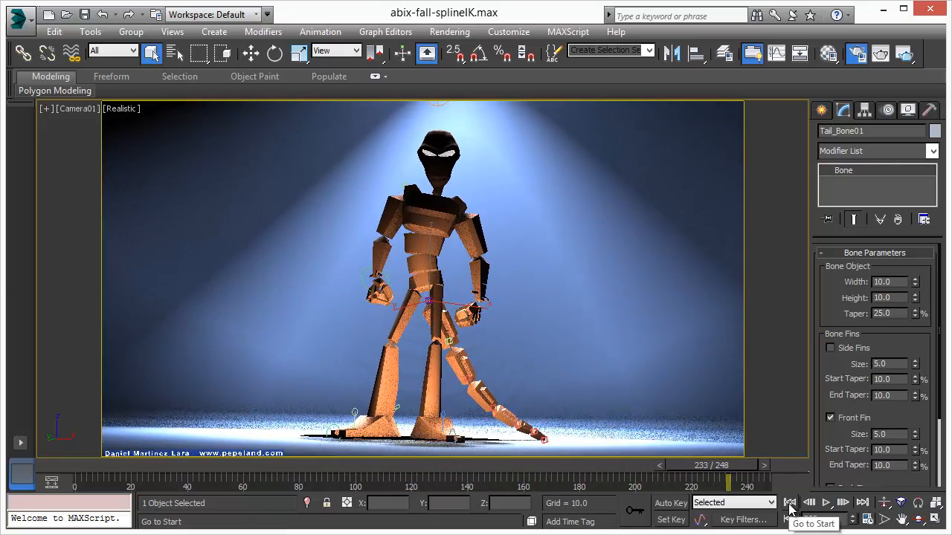
click(790, 503)
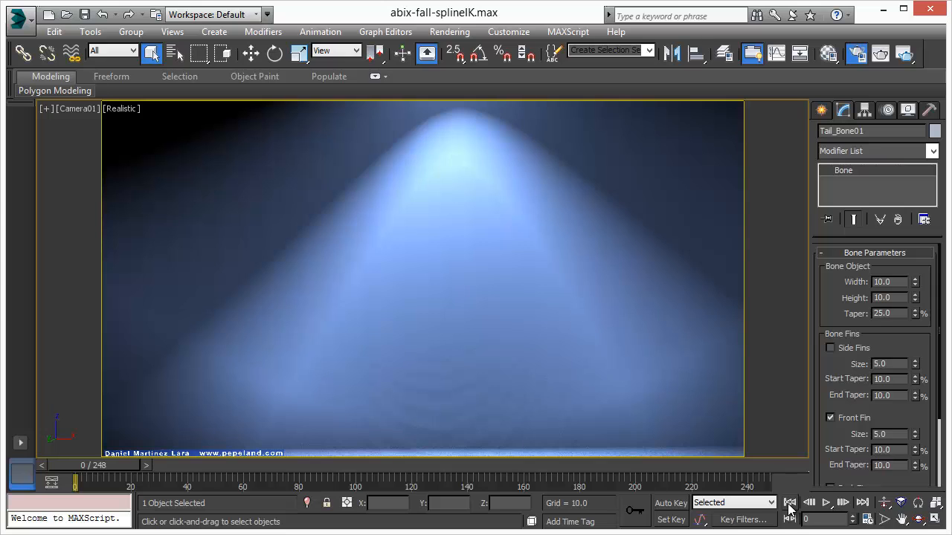
mouse_move(827, 54)
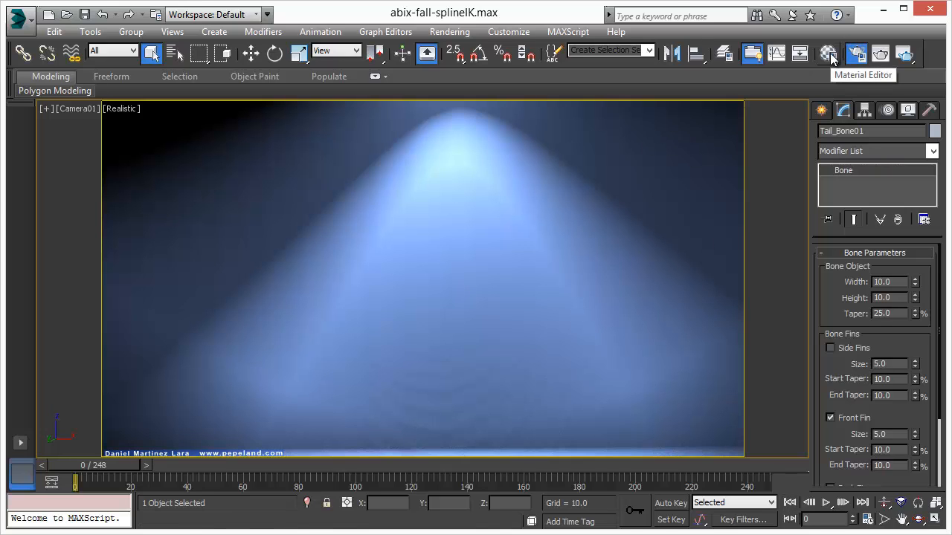
Inspect the blue 15 - DefaultAAA material, then return to the Map #22 radial Gradient Ramp.
click(827, 53)
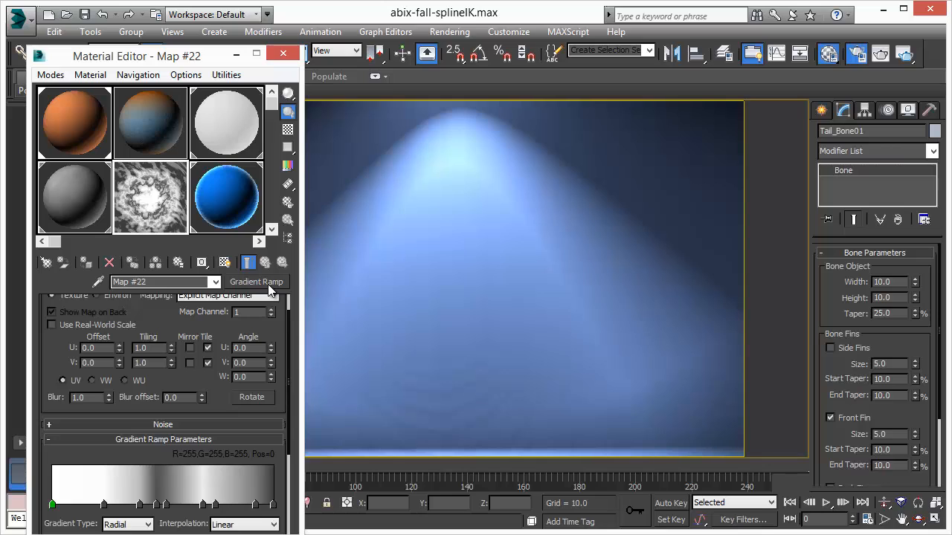
click(226, 197)
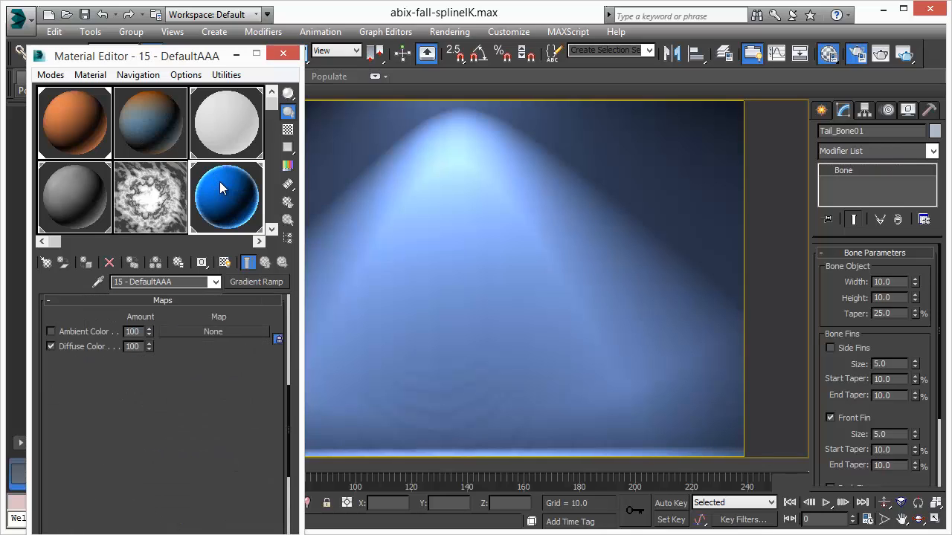
double_click(226, 196)
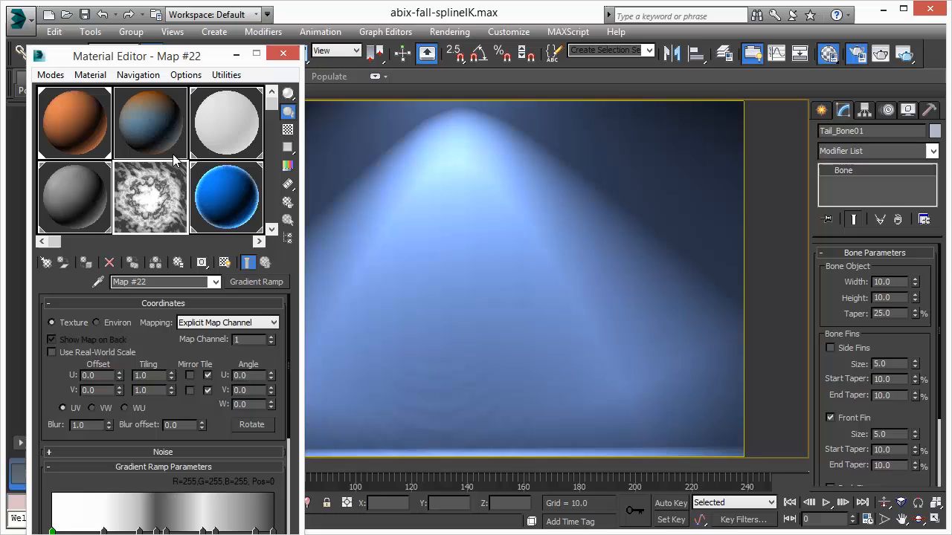
mouse_move(89, 116)
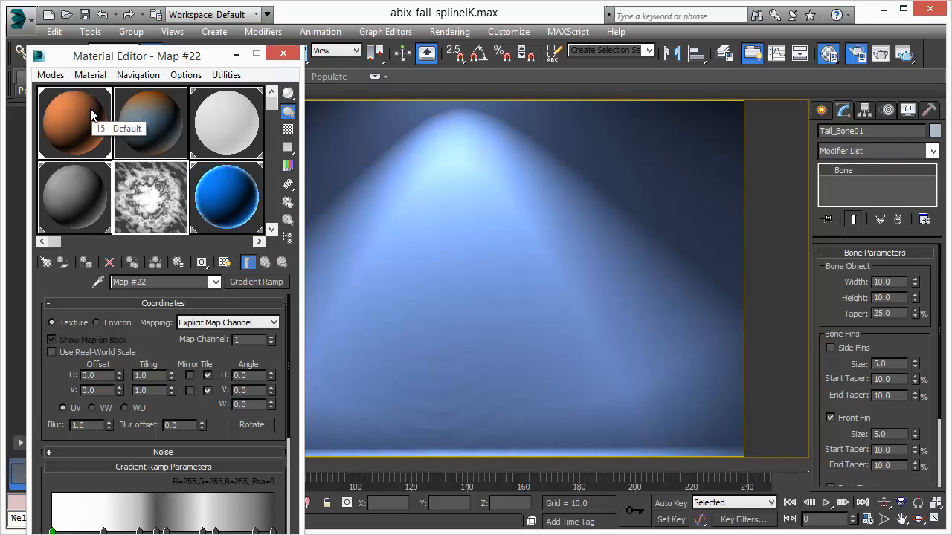
mouse_move(97, 112)
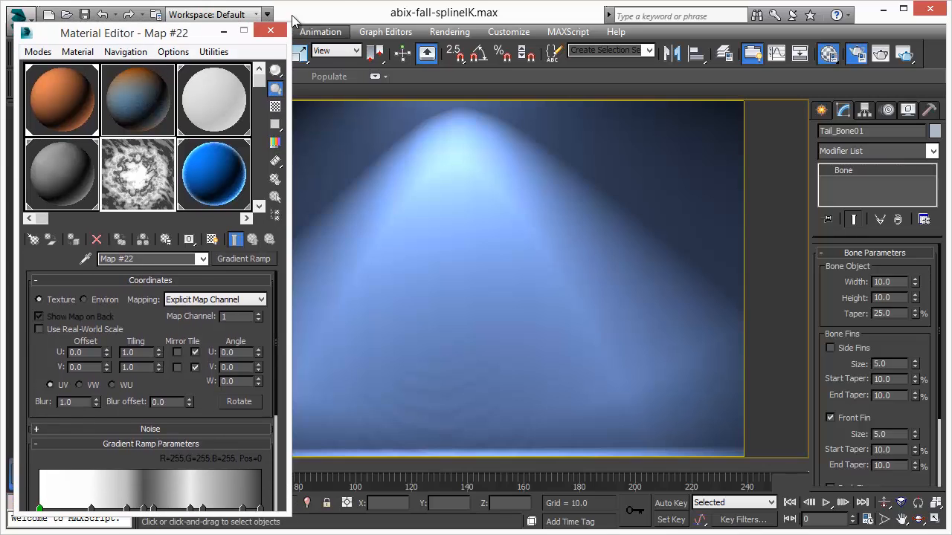
mouse_move(270, 29)
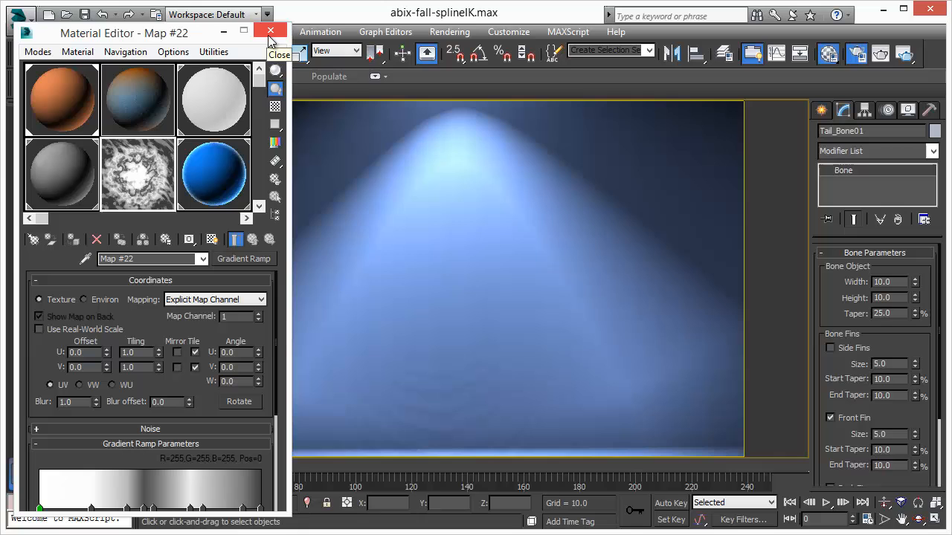
Close the Material Editor so the spotlight scene can render in ActiveShade.
click(271, 30)
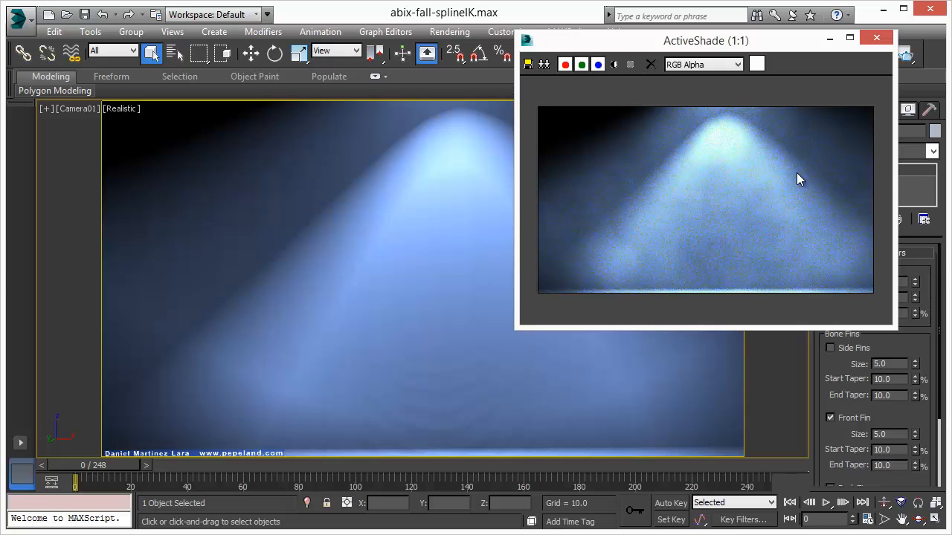
mouse_move(755, 158)
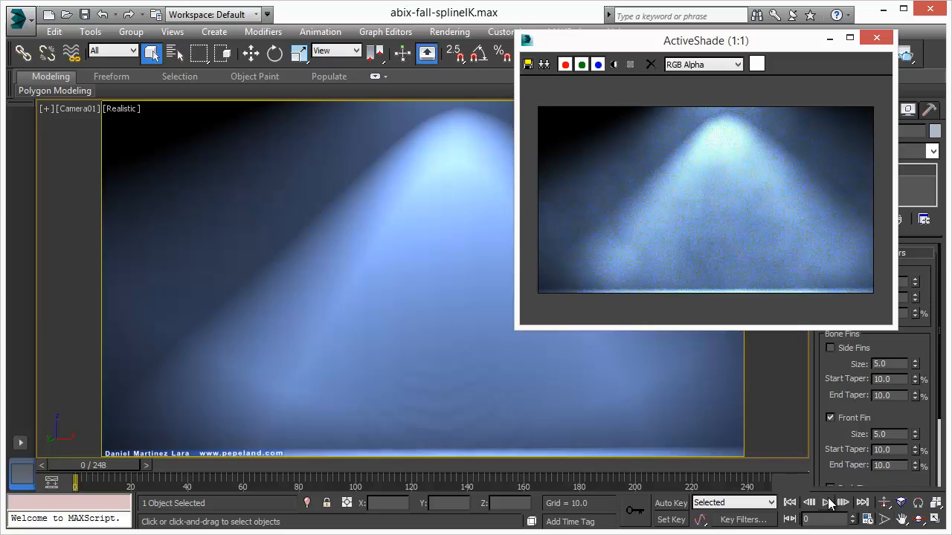
Play the bone character animation with ActiveShade updating live, then move the preview left.
click(827, 502)
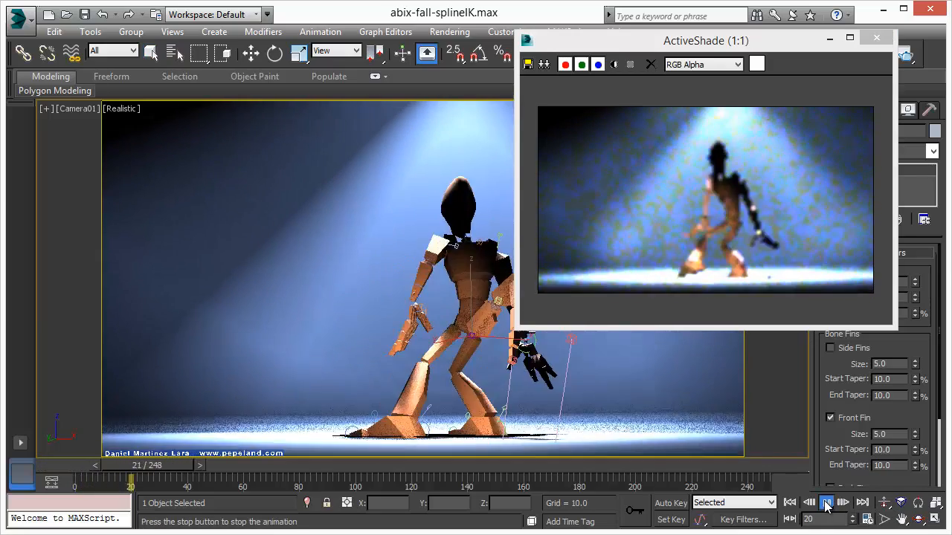
click(827, 503)
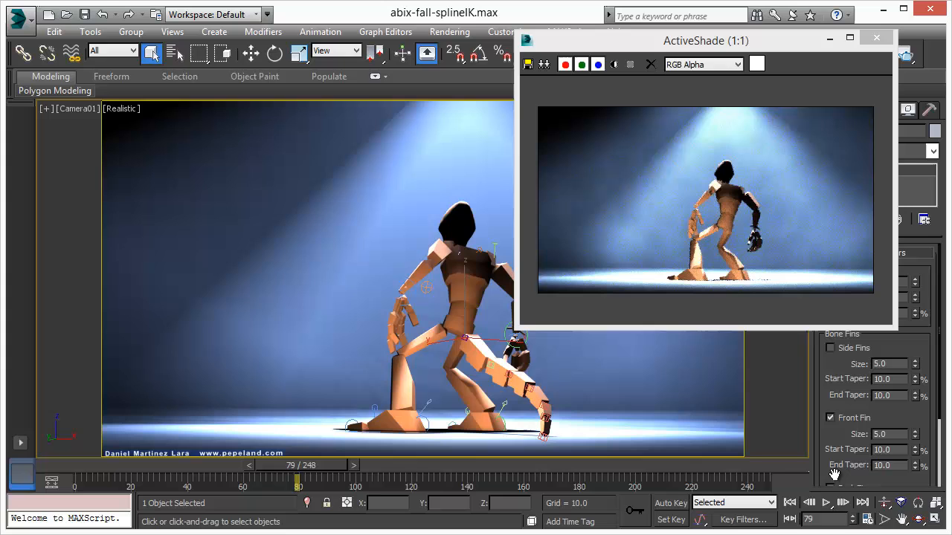
mouse_move(791, 503)
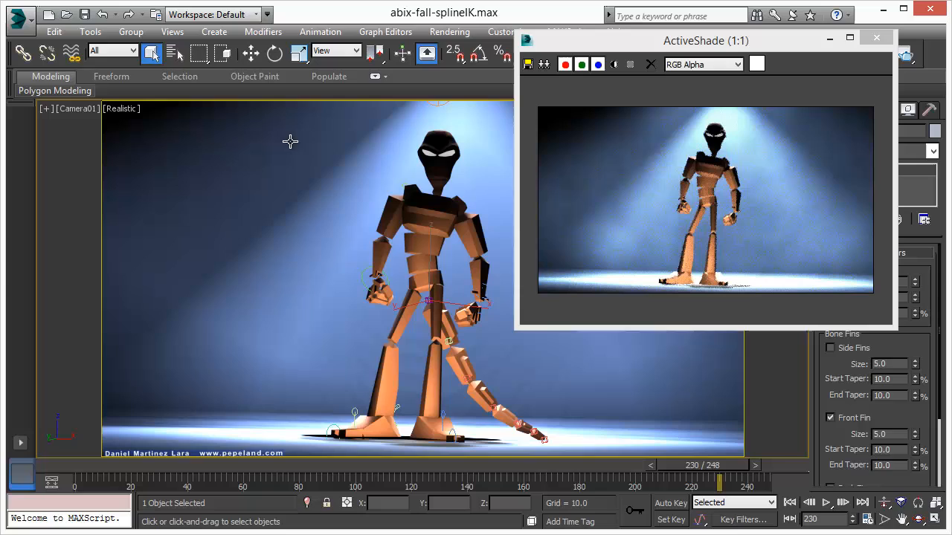
mouse_move(443, 166)
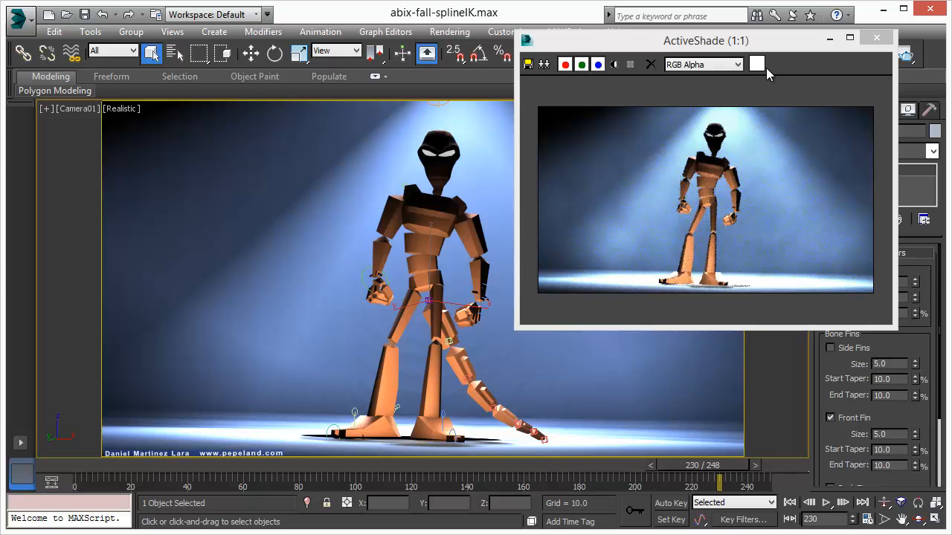
drag(705, 40, 614, 68)
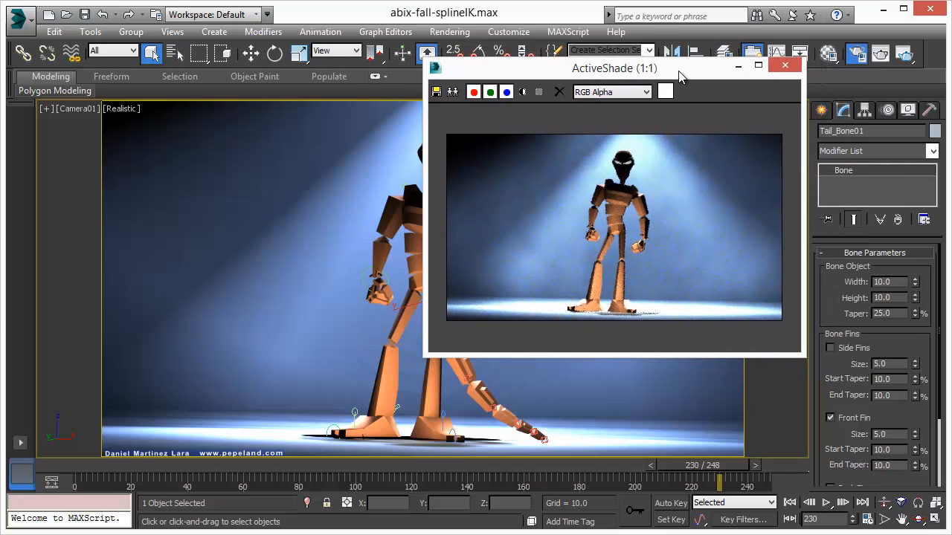